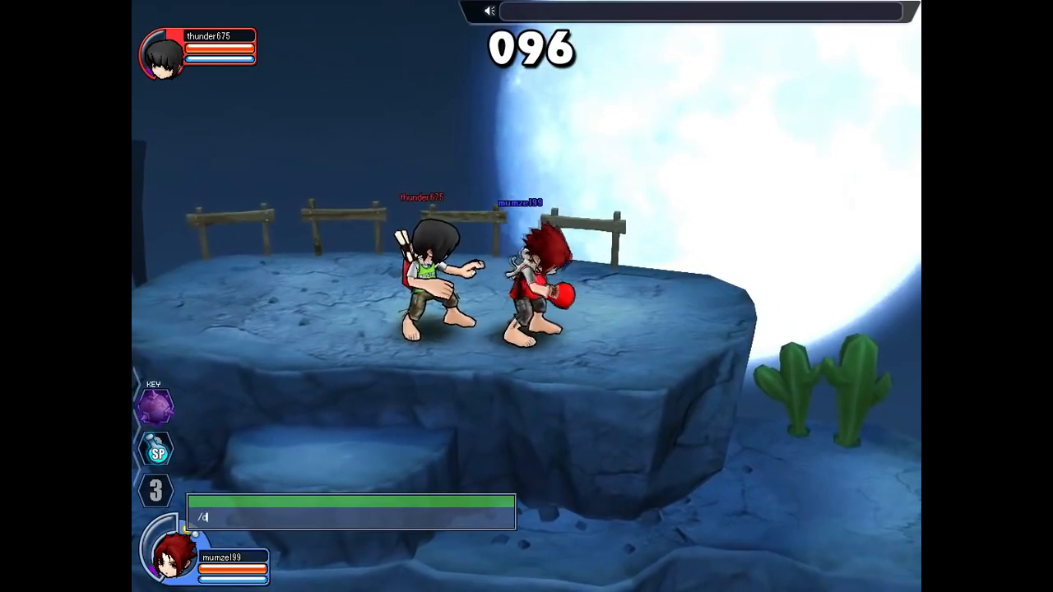
text(an)
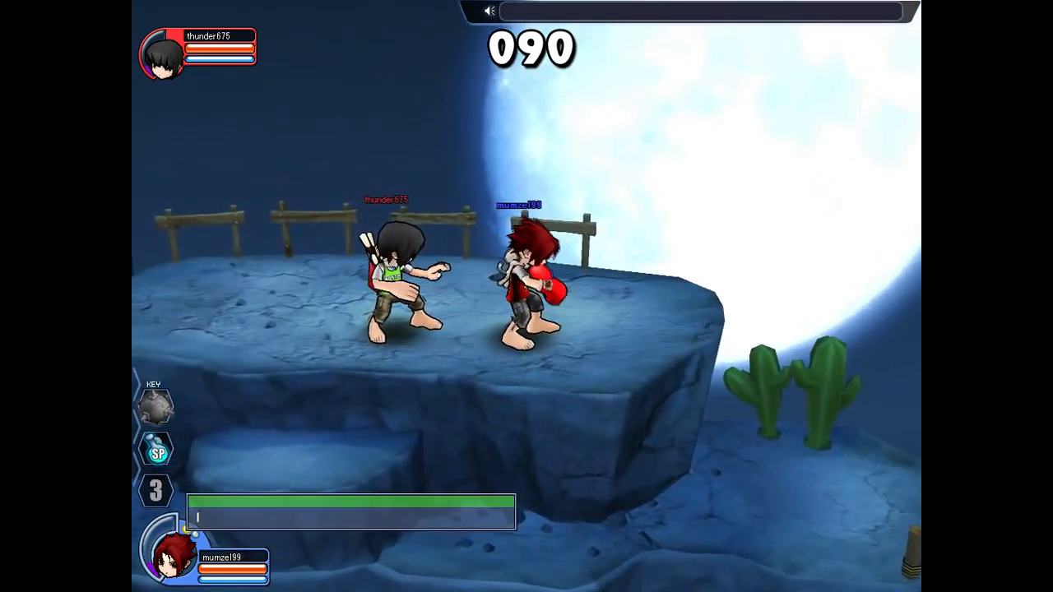
text(/dance)
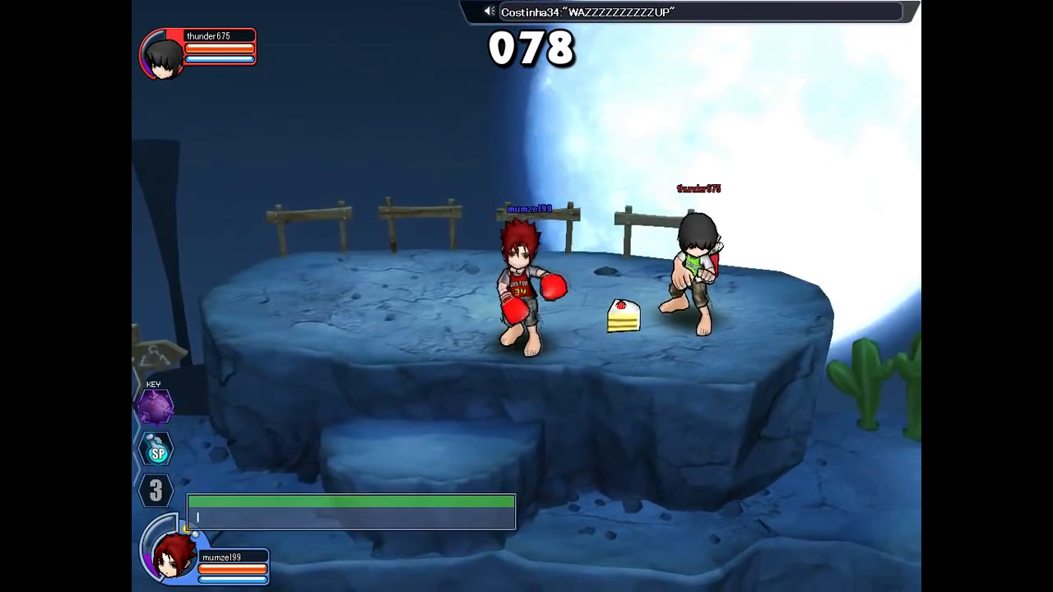
text(/d)
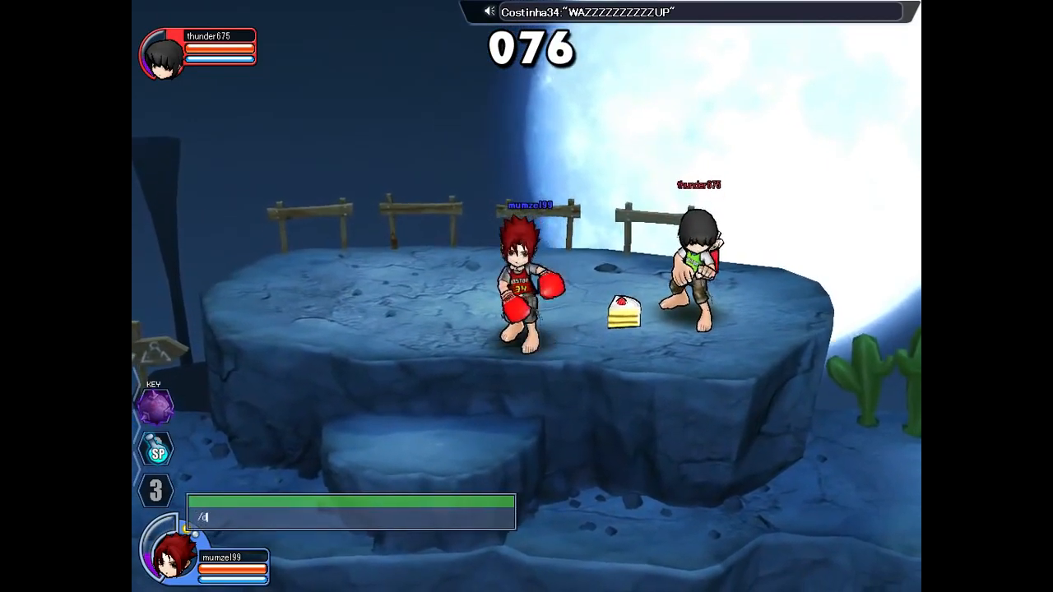